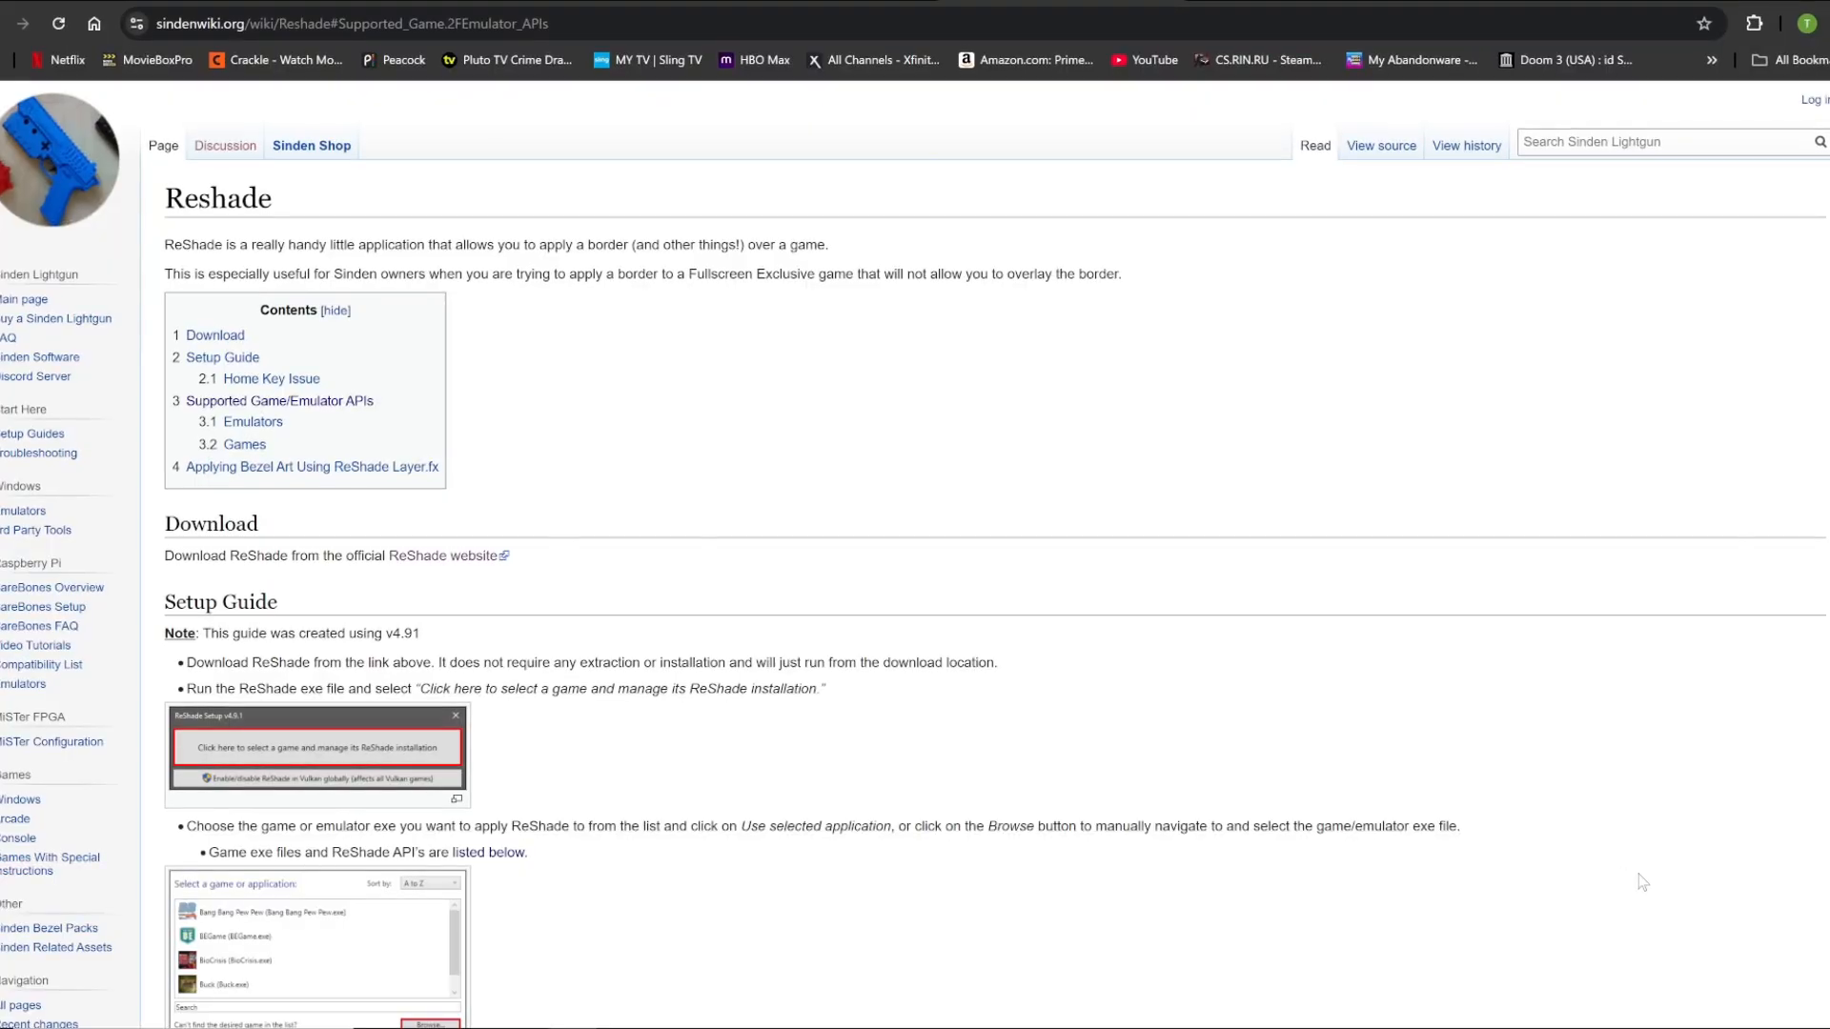
scroll(down, 3)
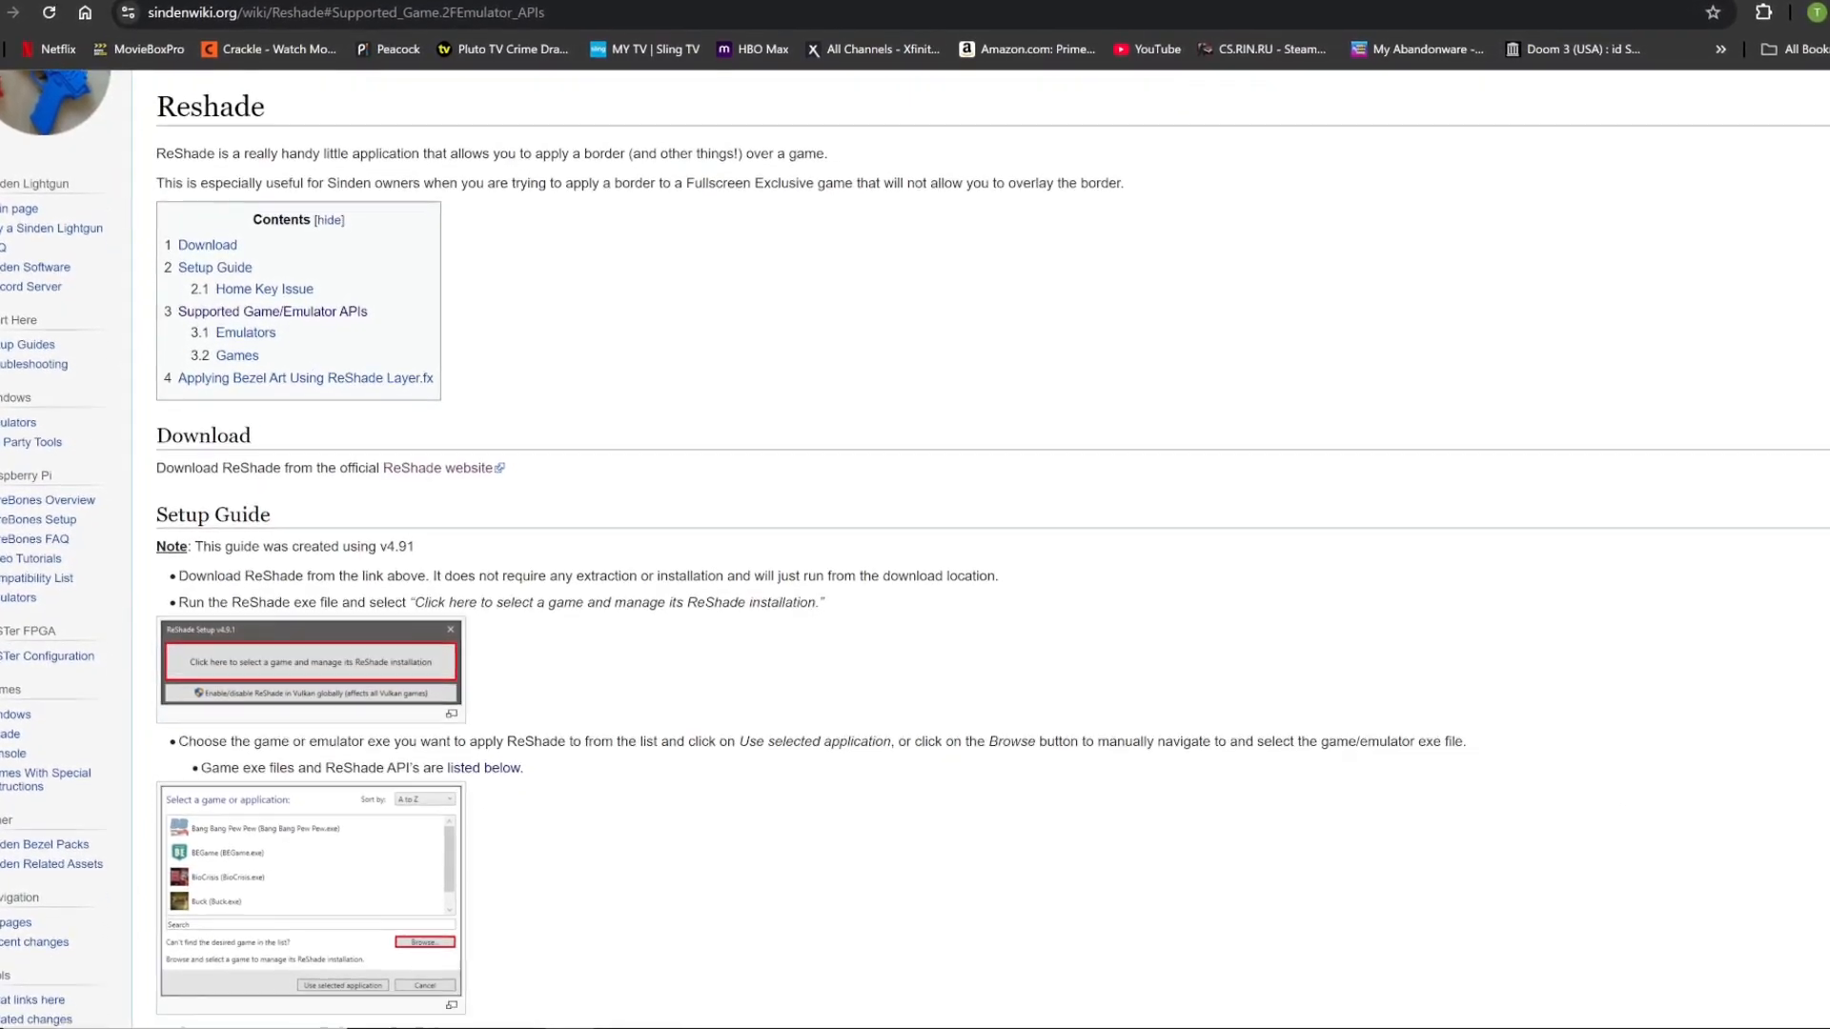
scroll(down, 3)
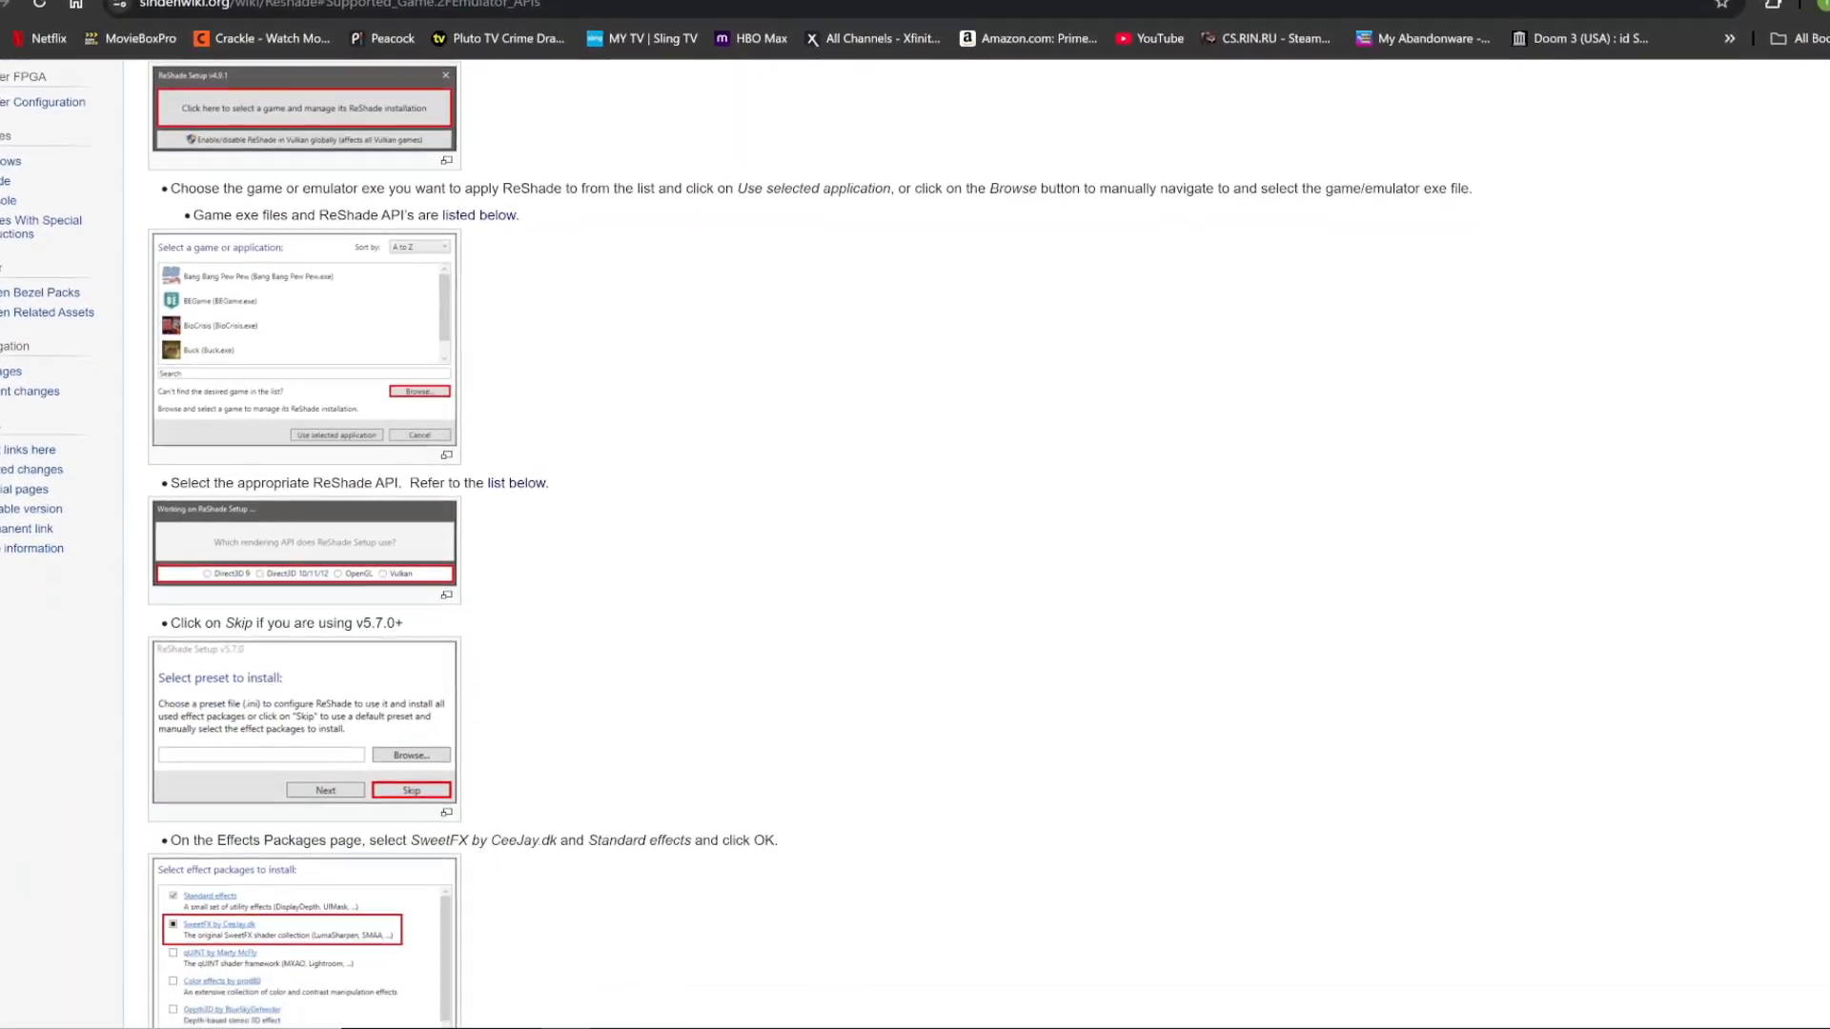
scroll(down, 3)
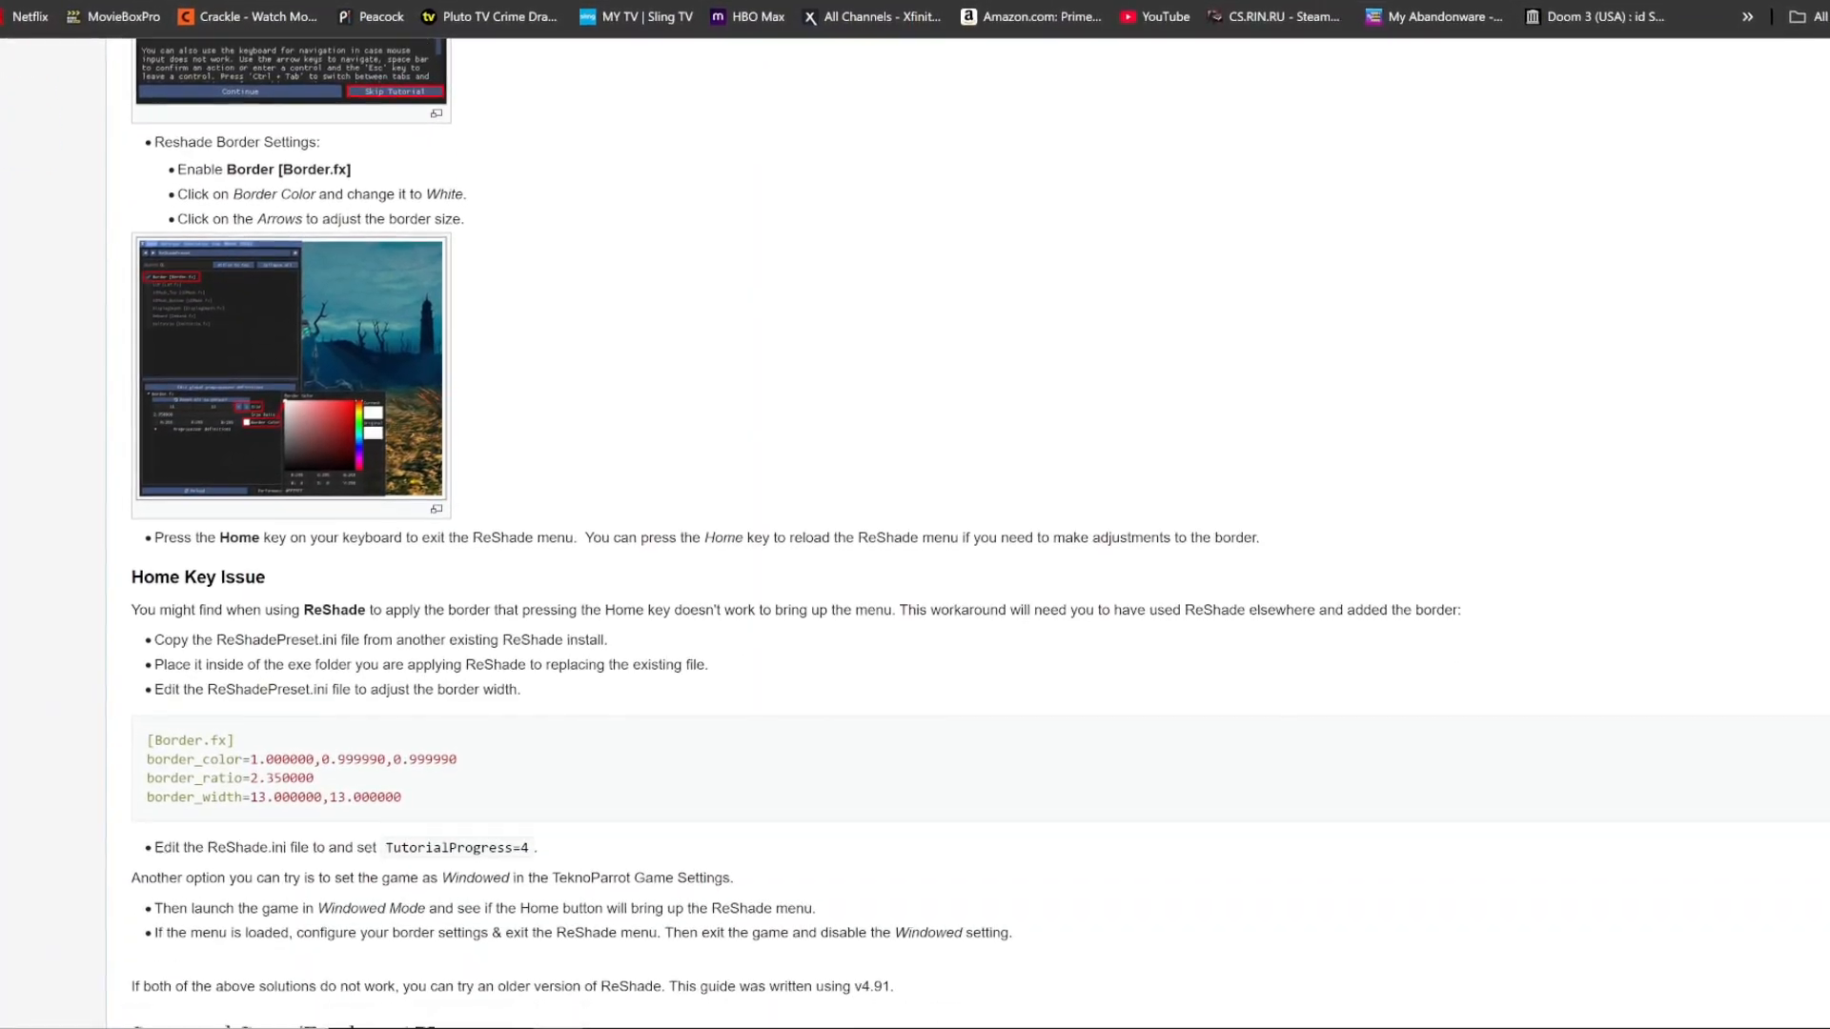
scroll(down, 3)
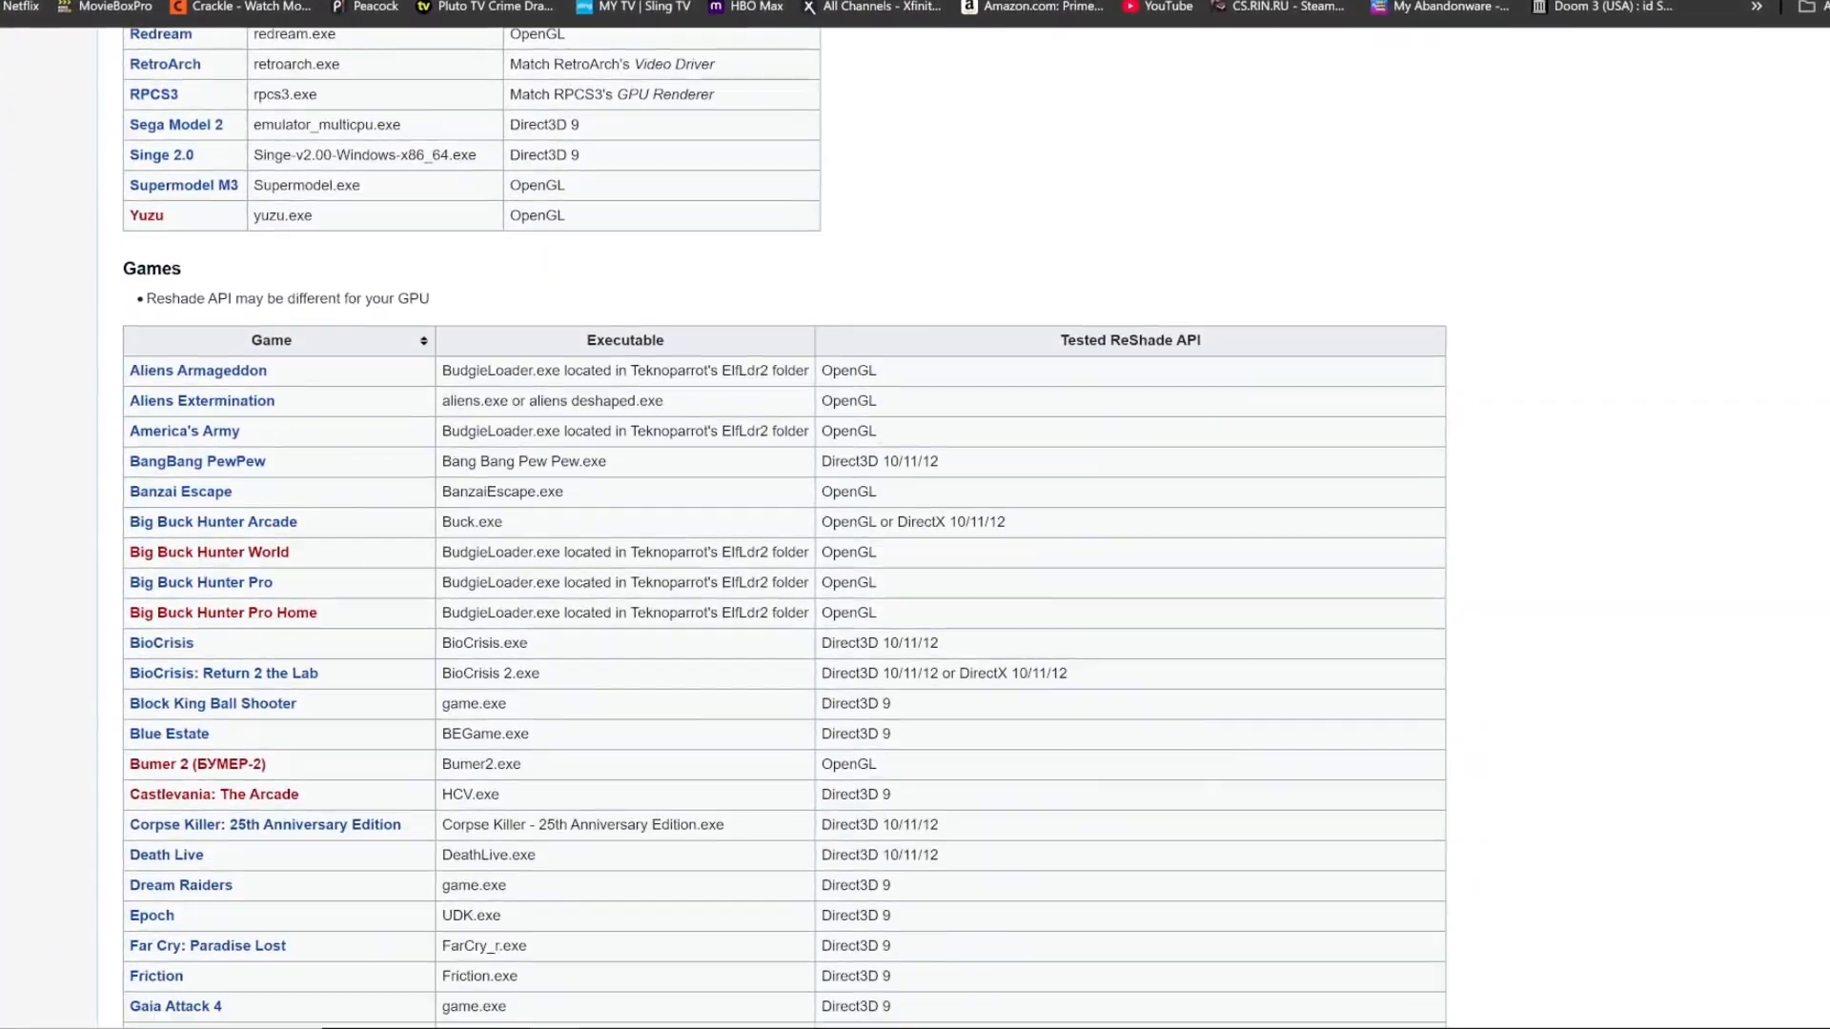
scroll(down, 3)
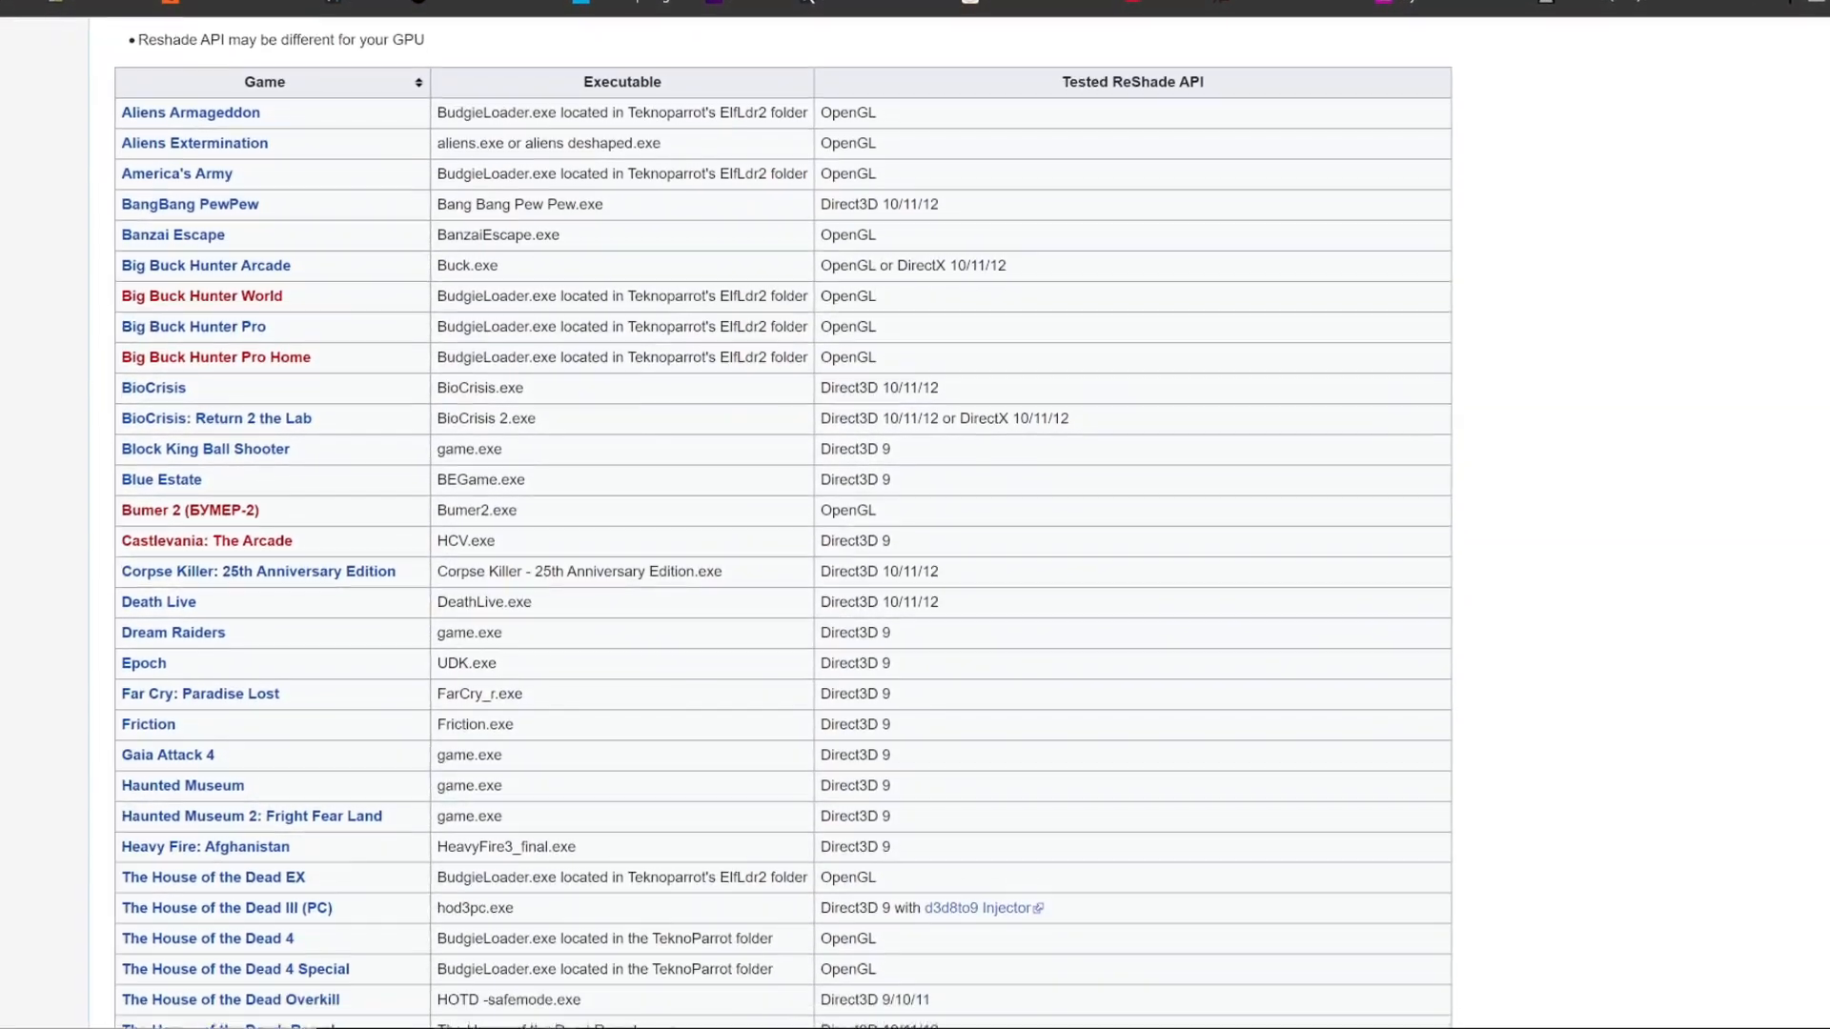
scroll(down, 3)
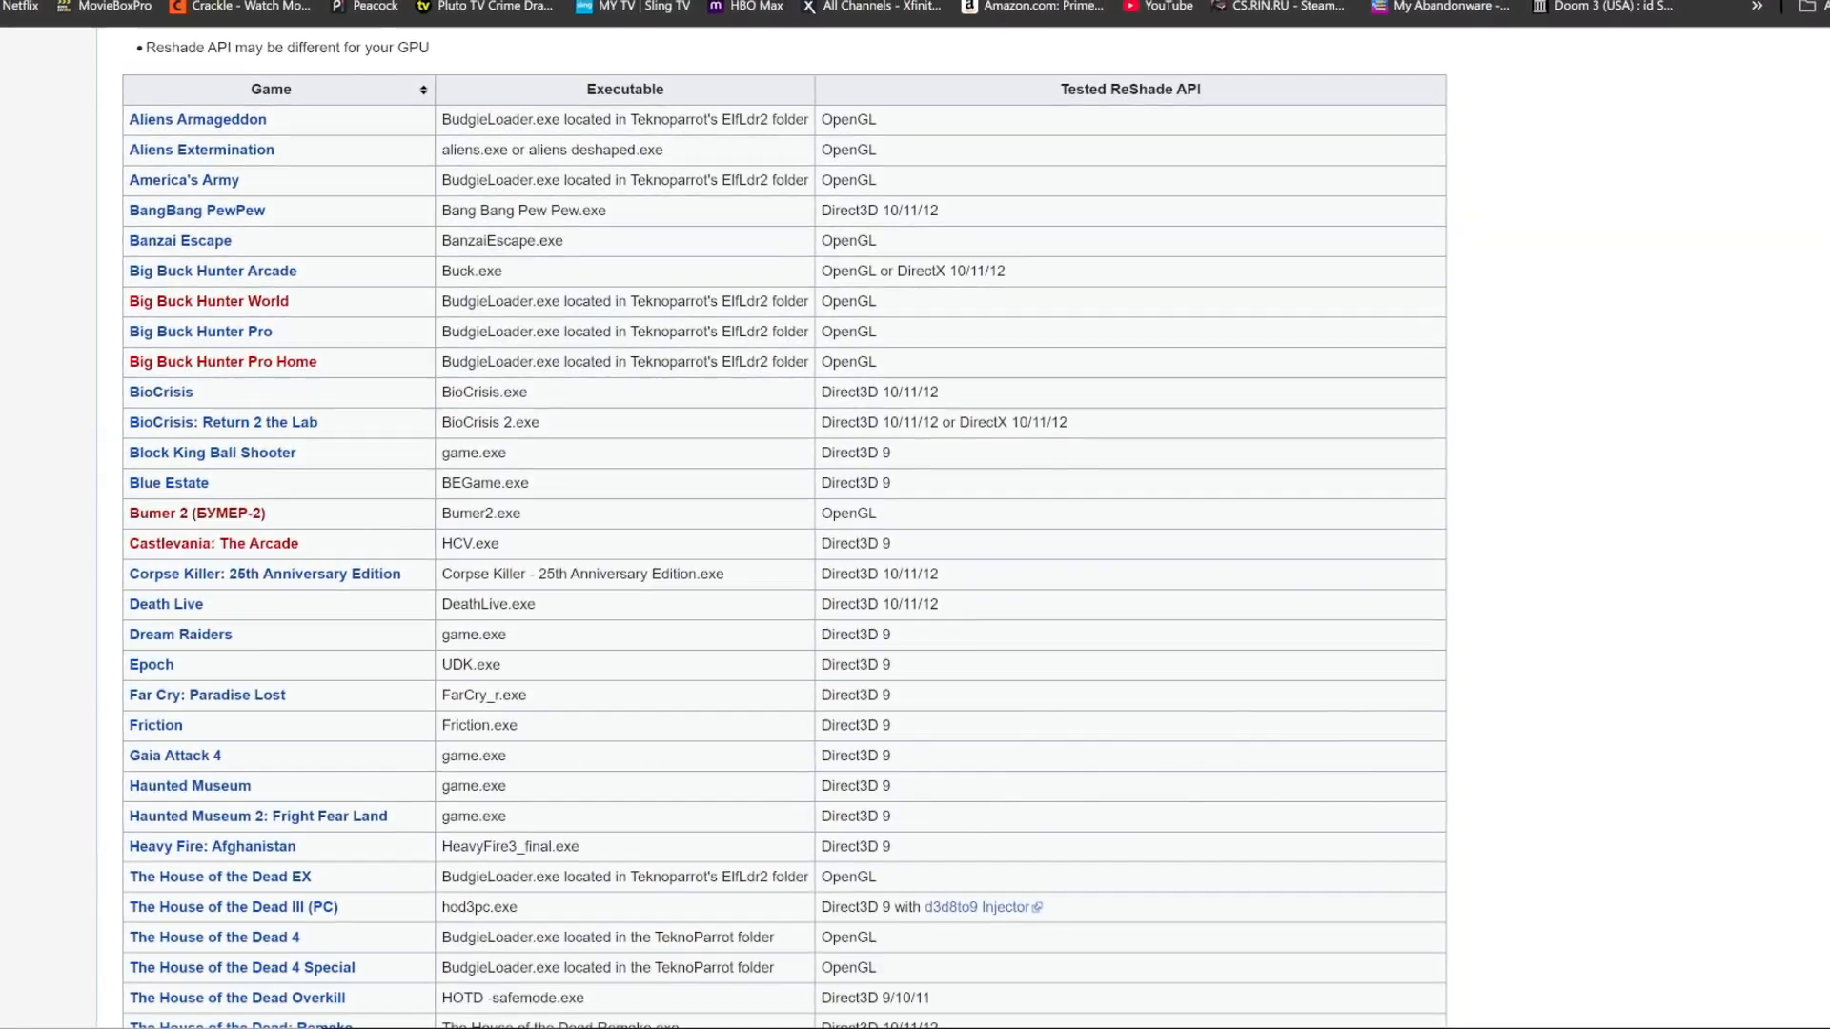
scroll(down, 3)
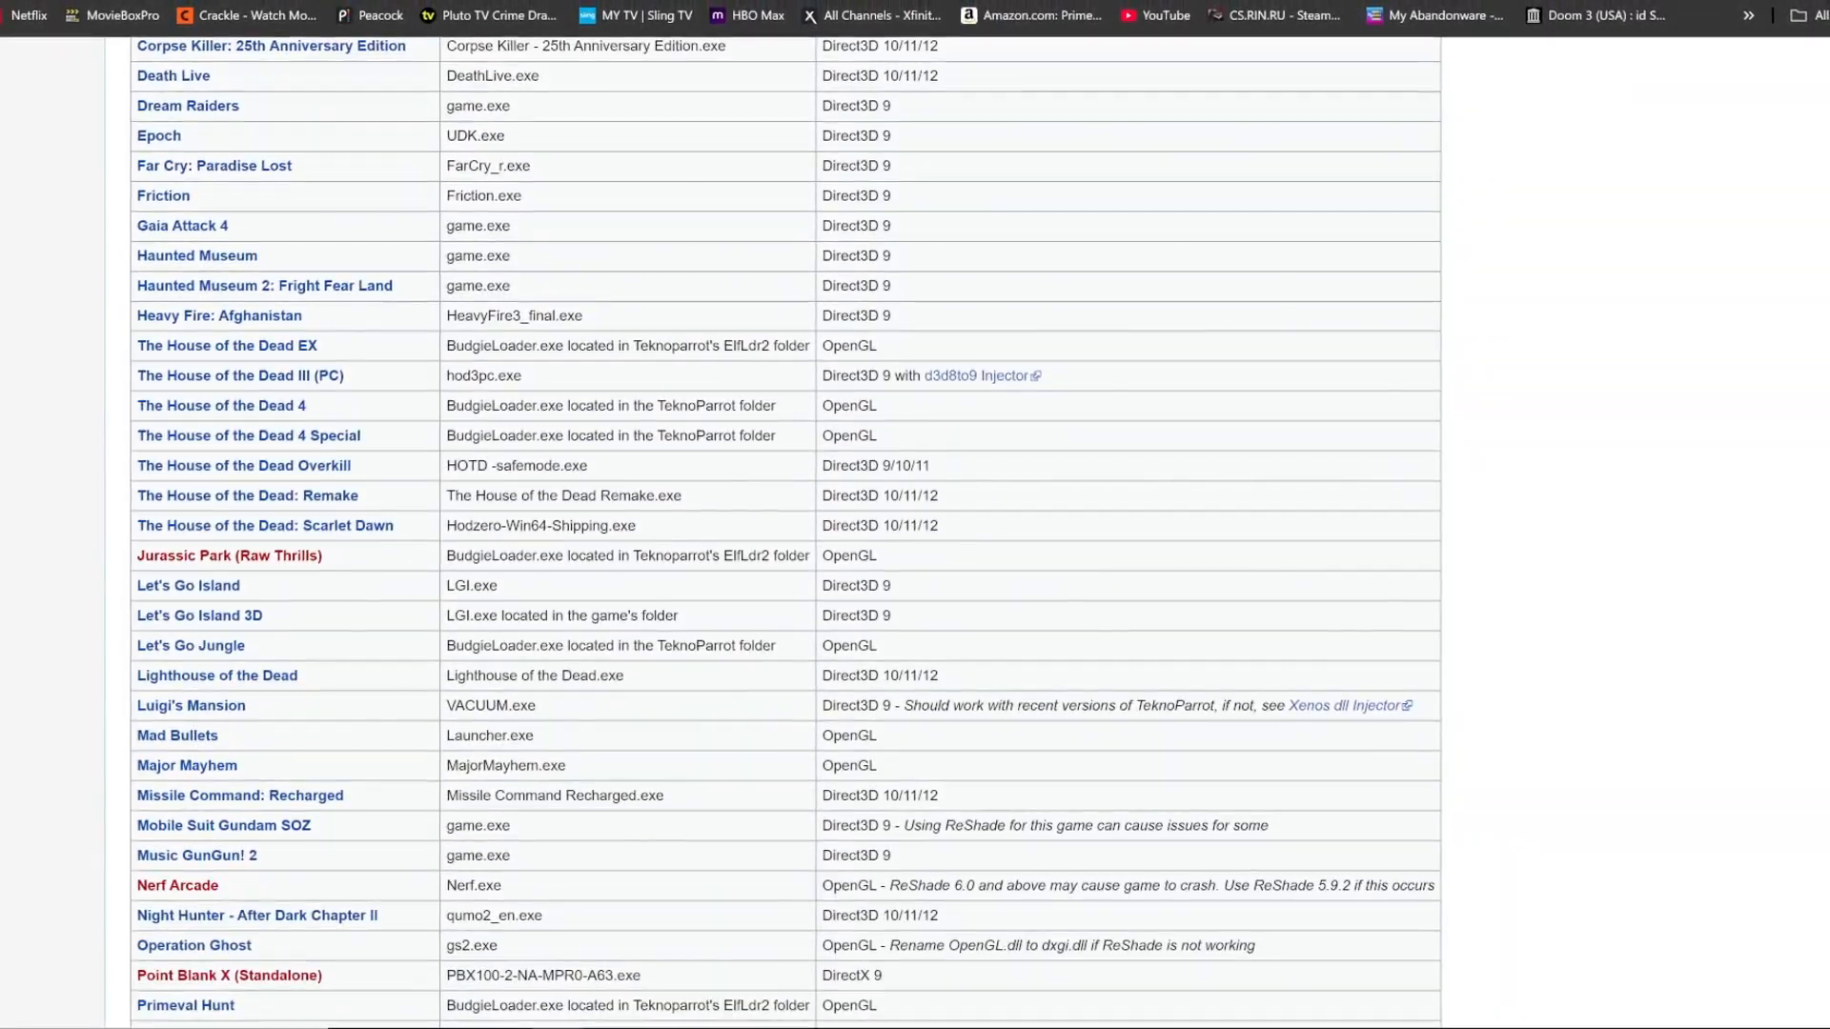
scroll(down, 3)
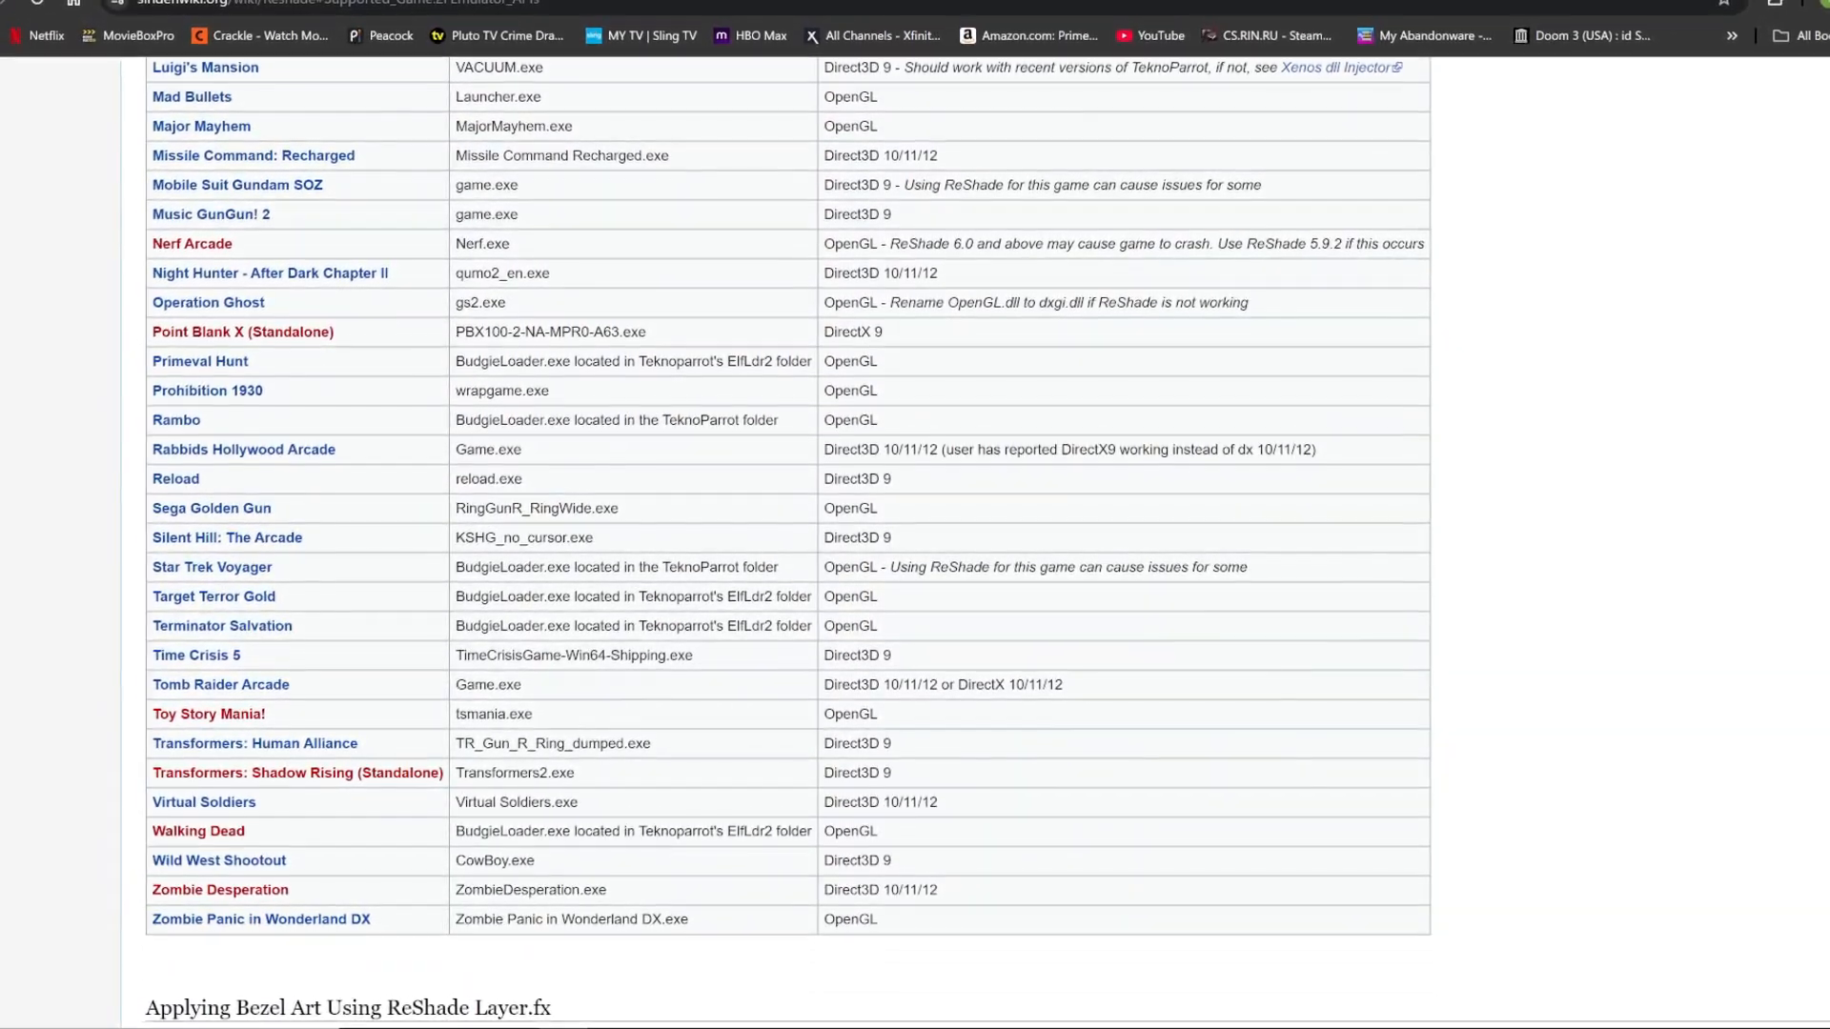
scroll(up, 3)
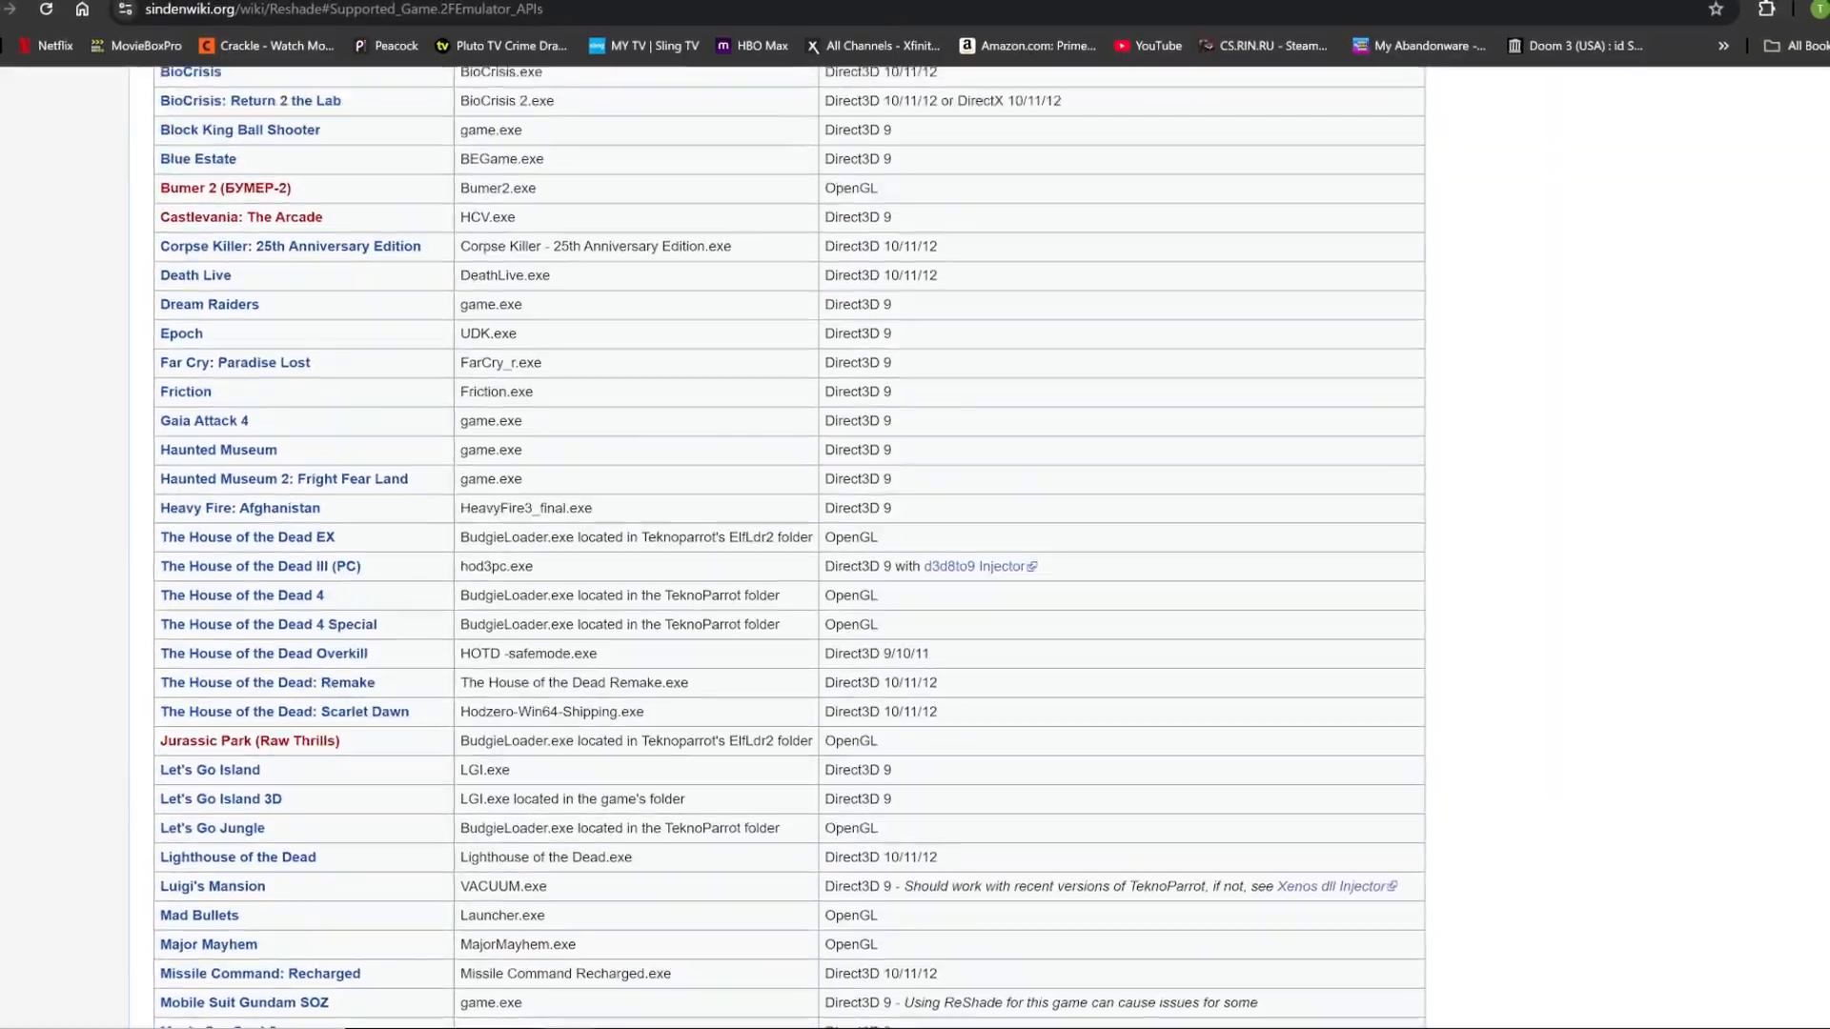
scroll(up, 3)
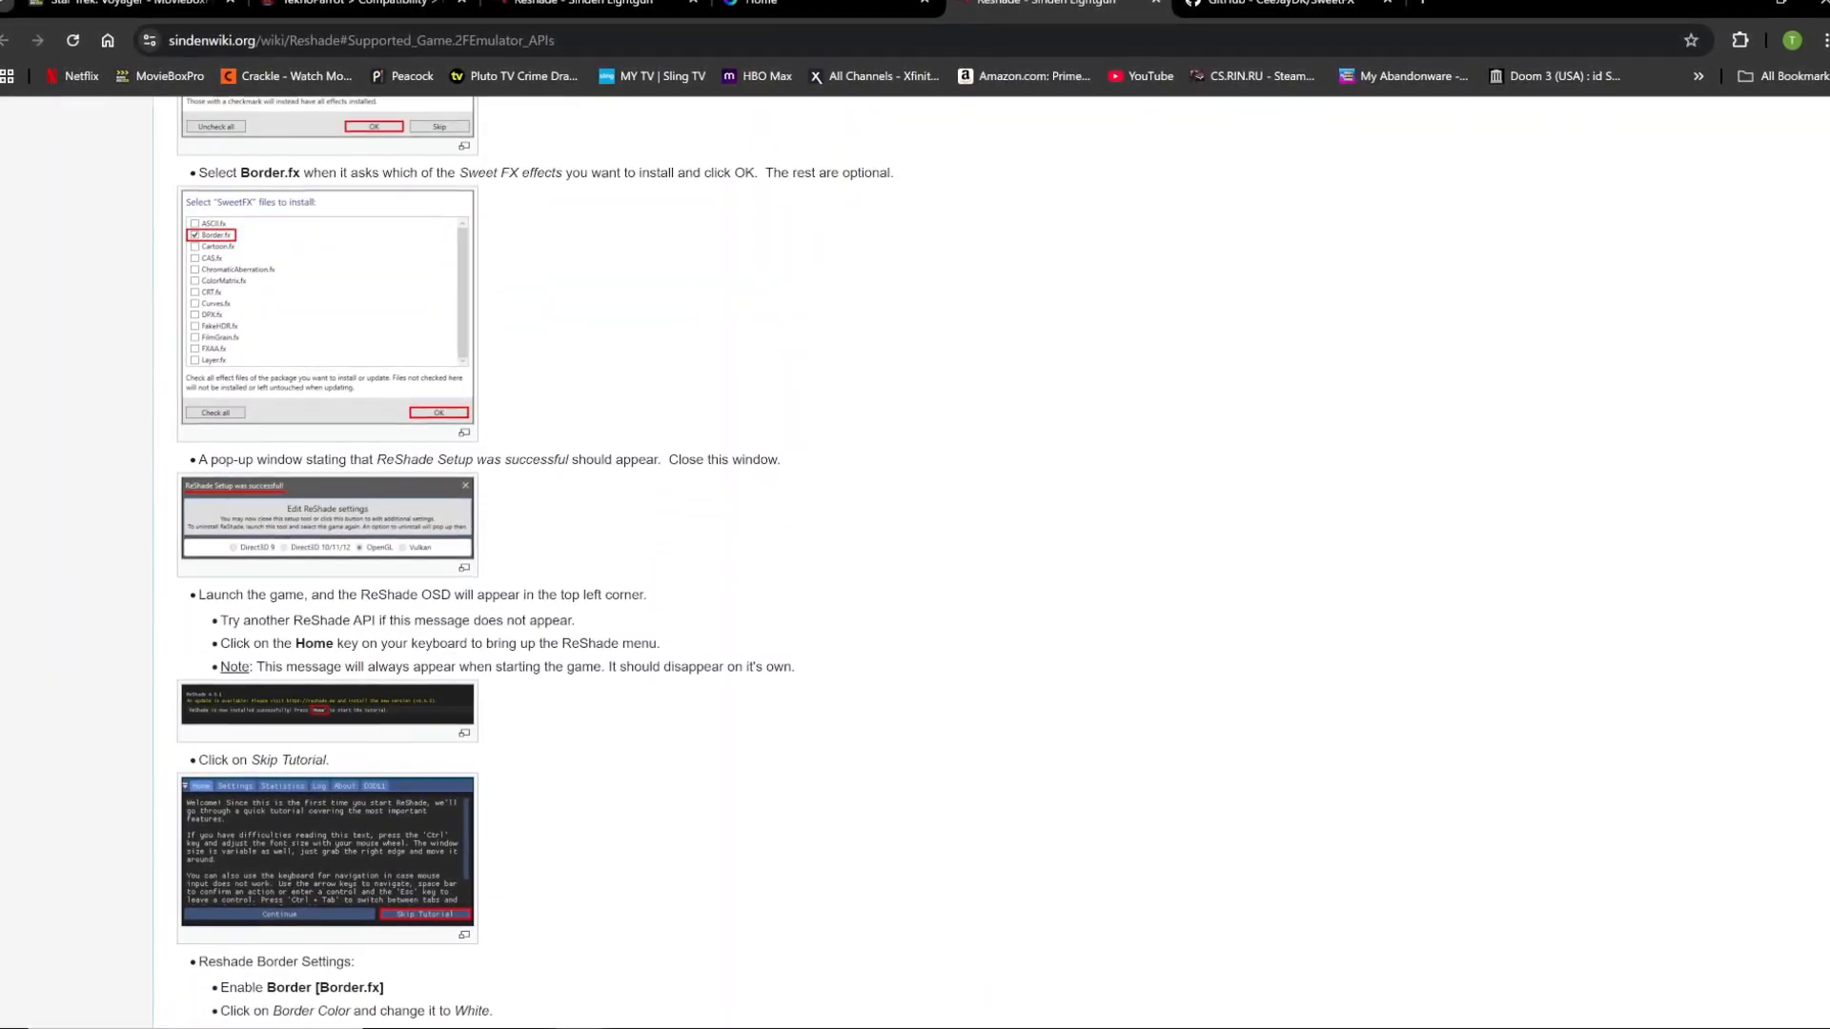
scroll(up, 3)
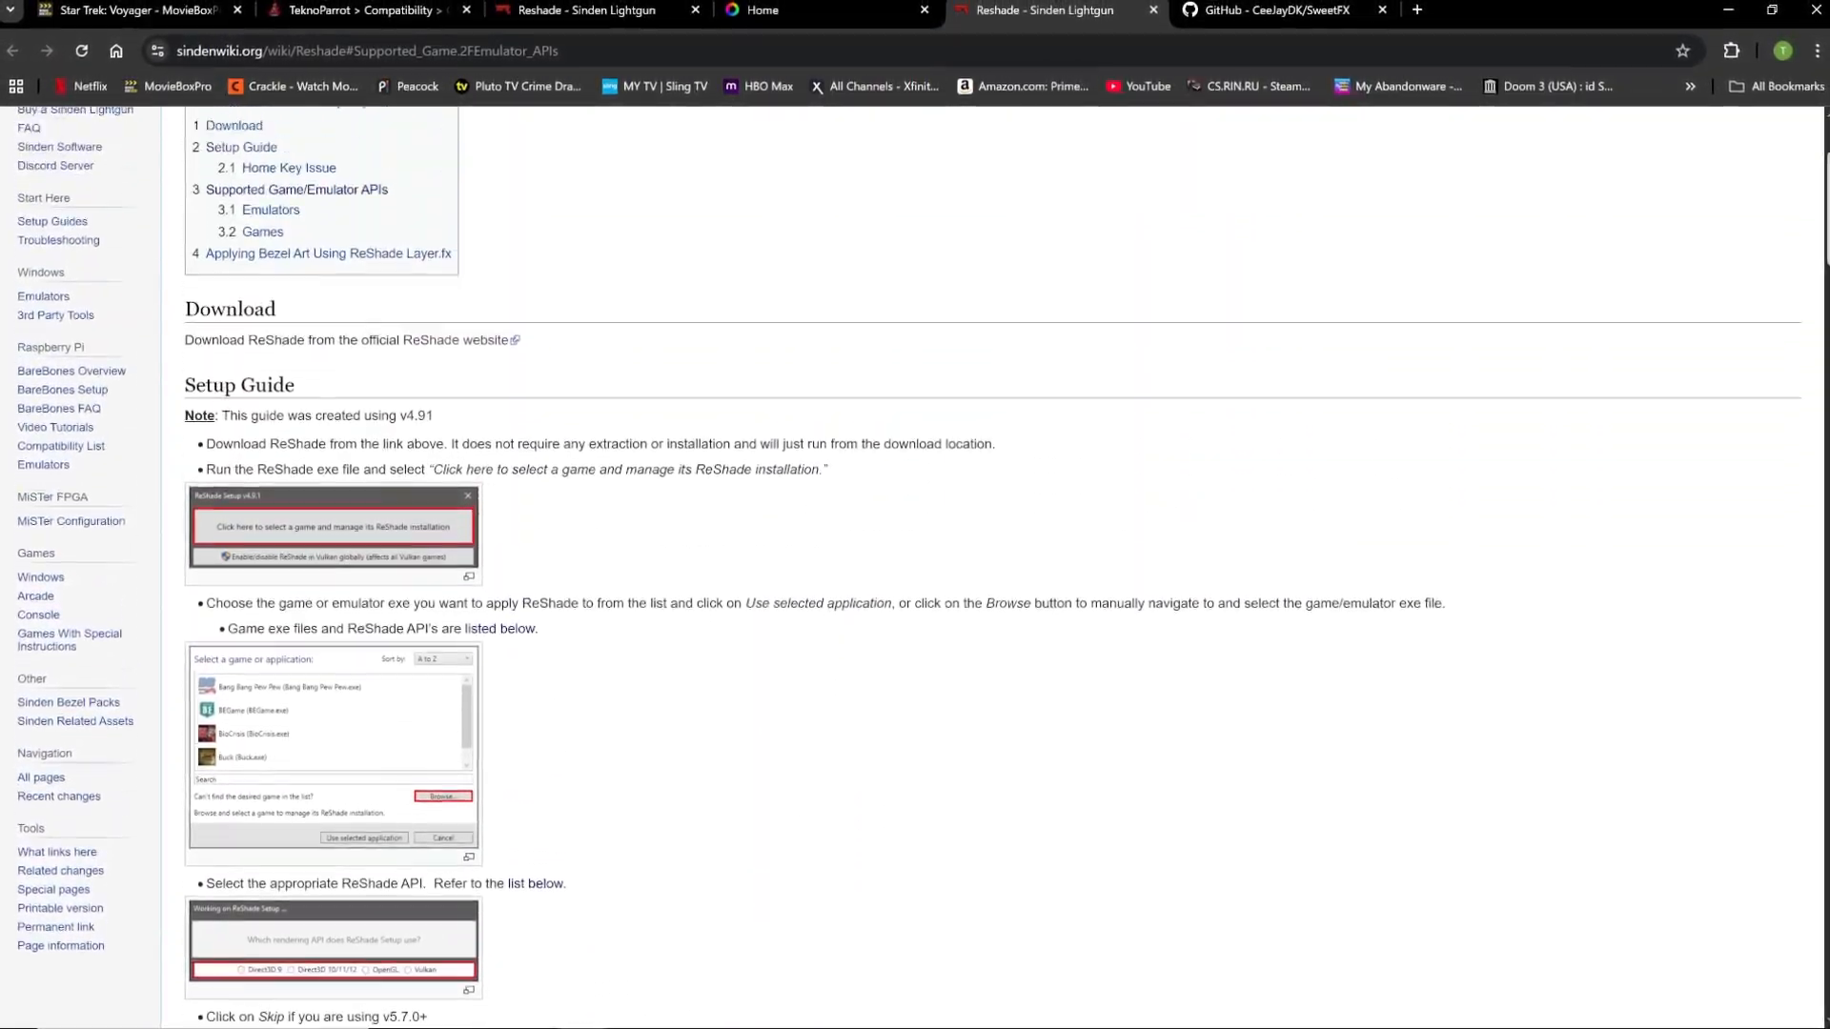